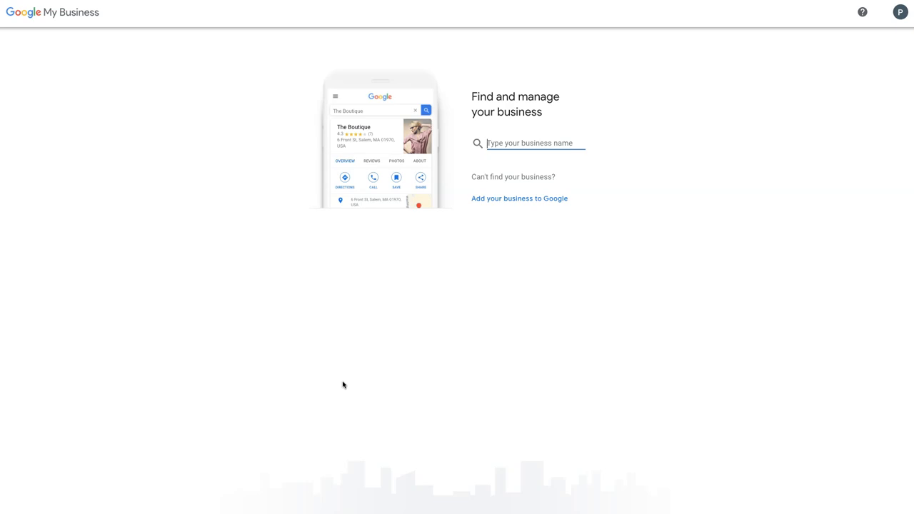
mouse_move(507, 143)
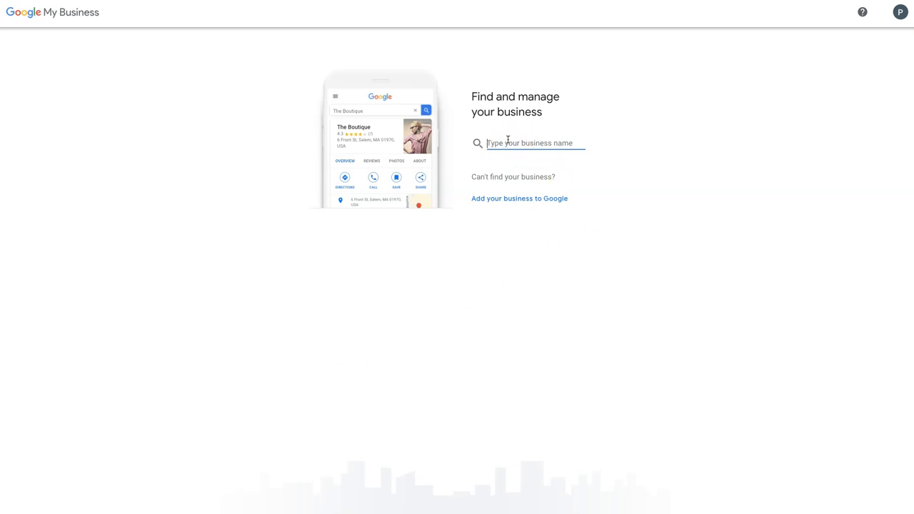
Enter 'Yakadanda Functional Medicine' as the business name and continue.
text(Yakadanda Functional Medicine)
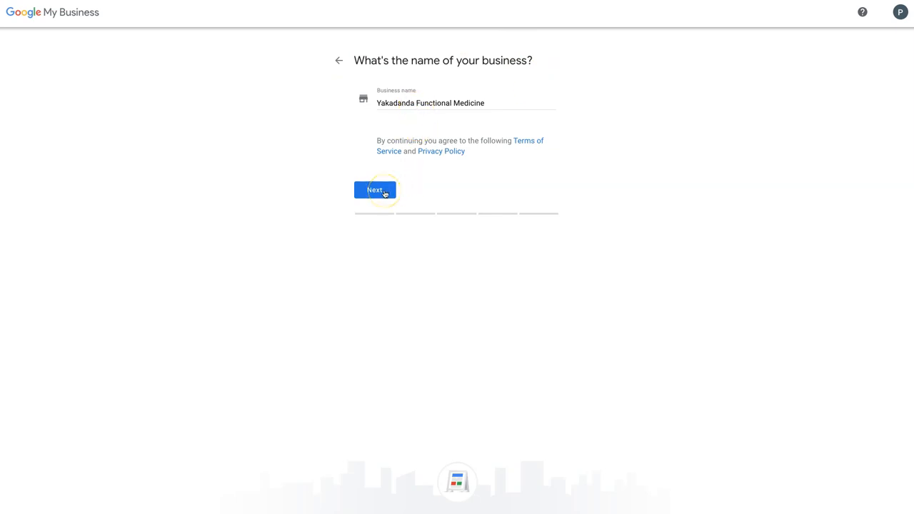
click(375, 189)
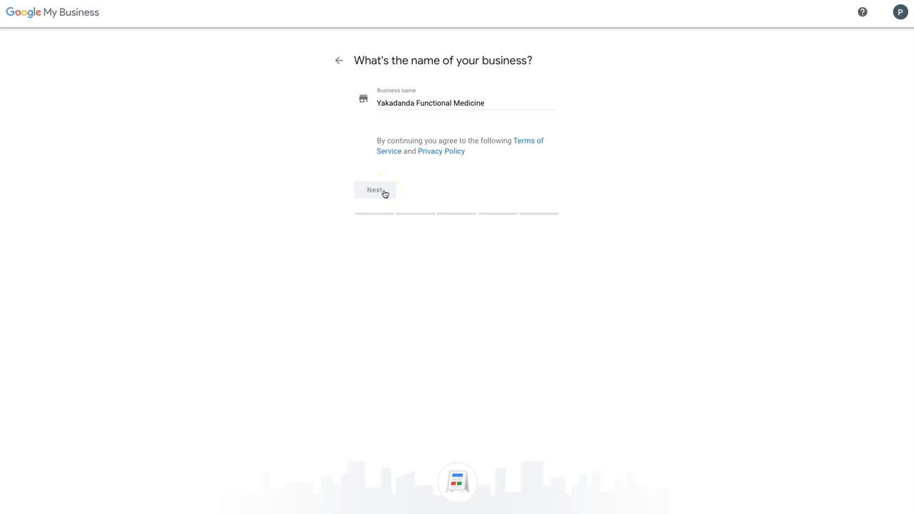
click(374, 190)
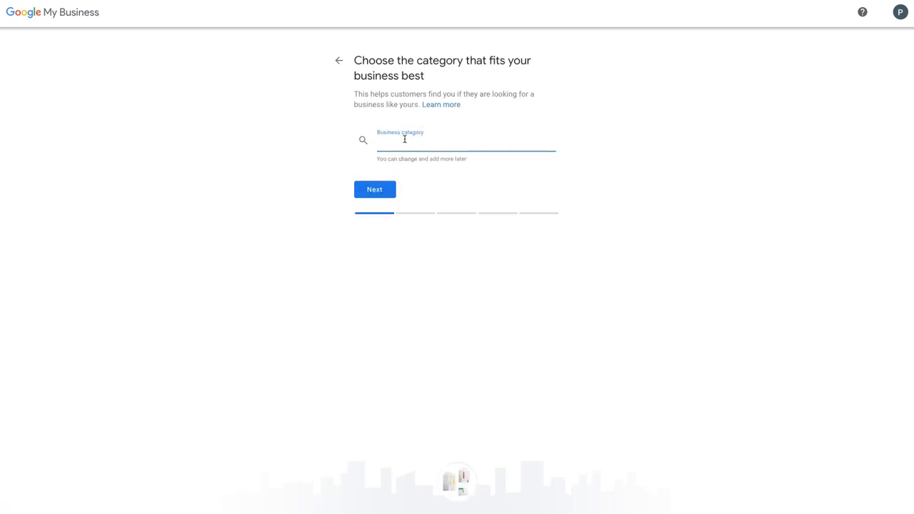
Search 'Medic' and choose Medical clinic as the business category.
click(464, 146)
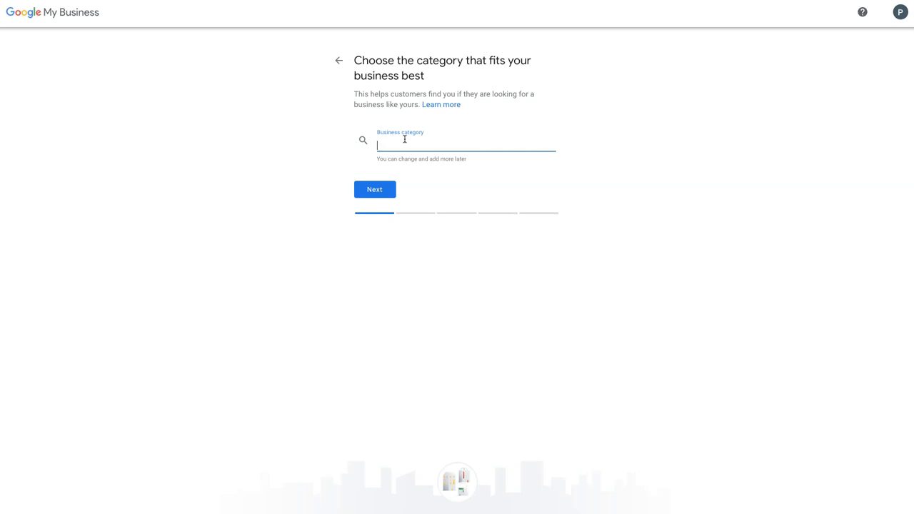
text(We)
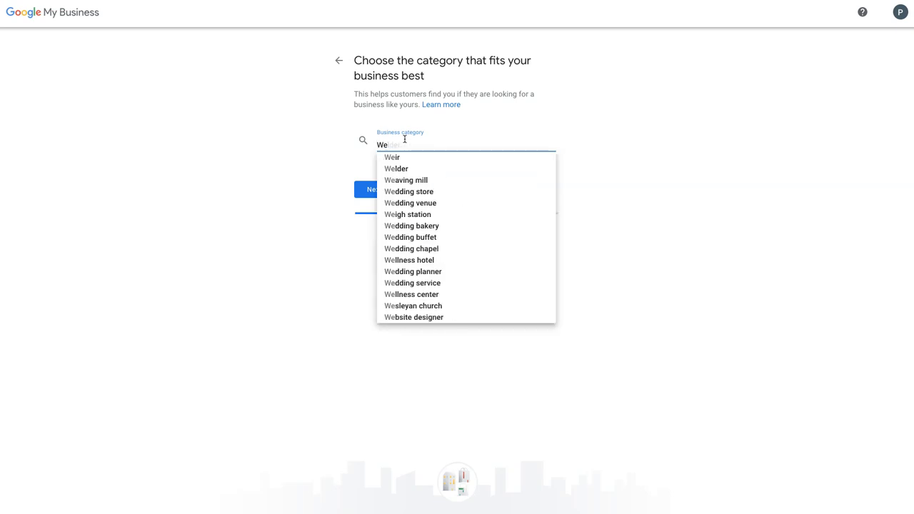
text(M)
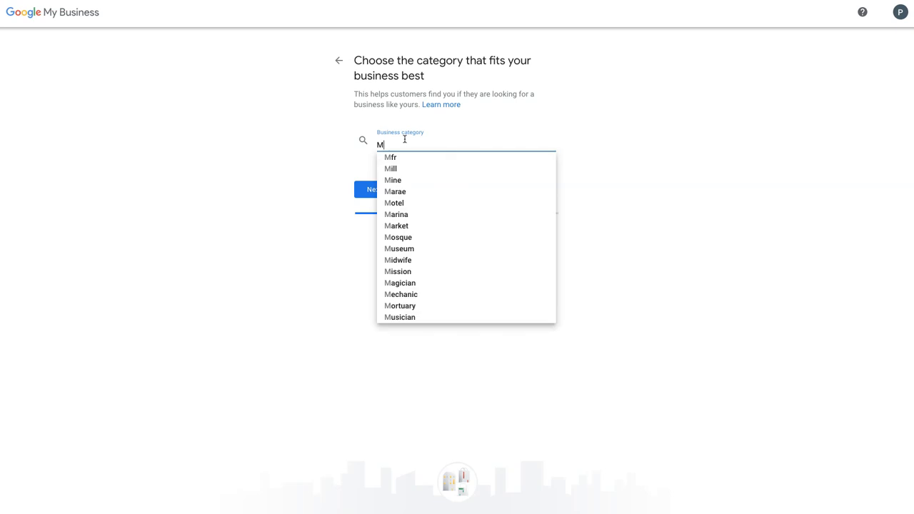
text(edic)
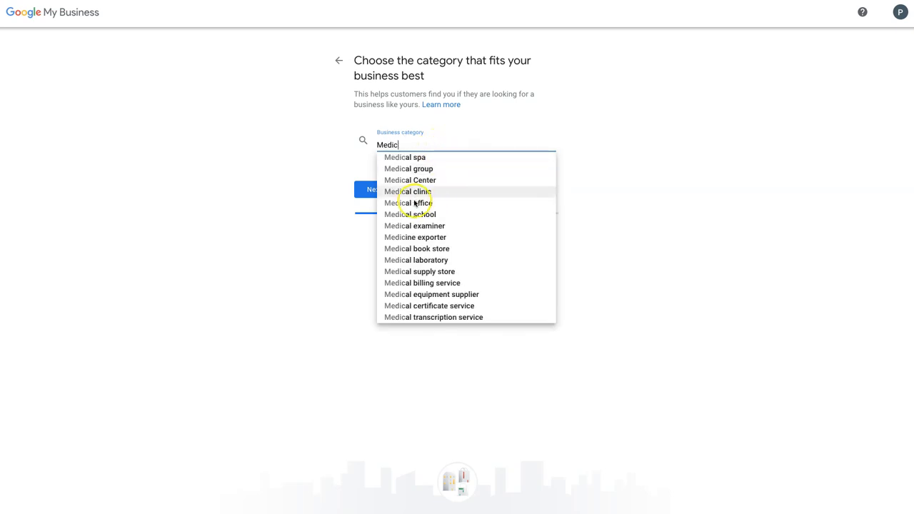
click(407, 191)
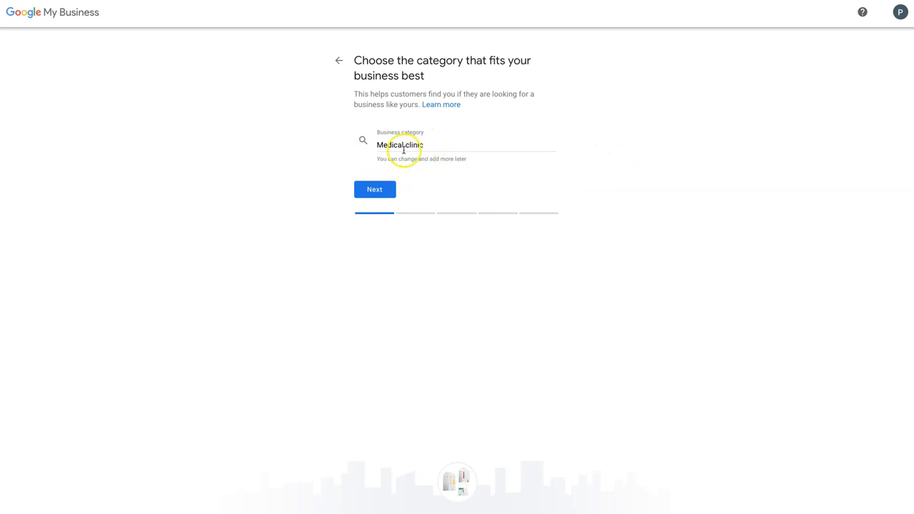
click(400, 145)
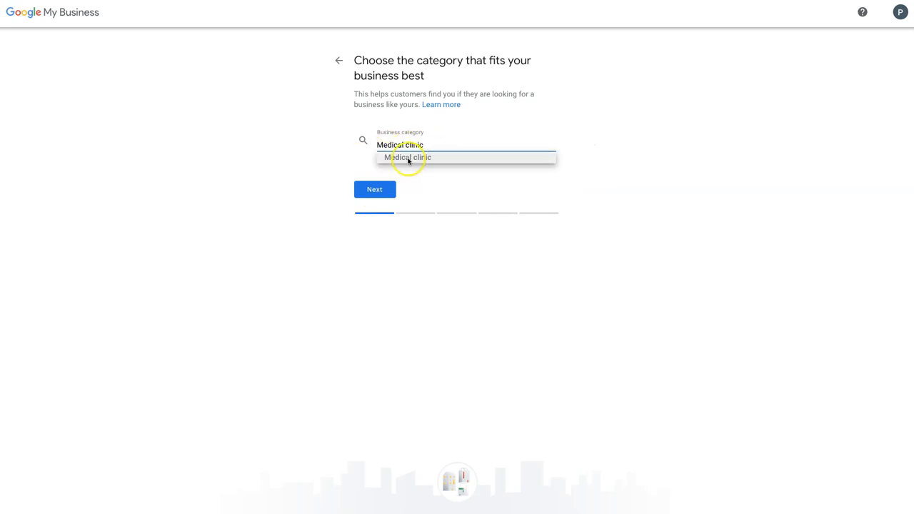
click(407, 157)
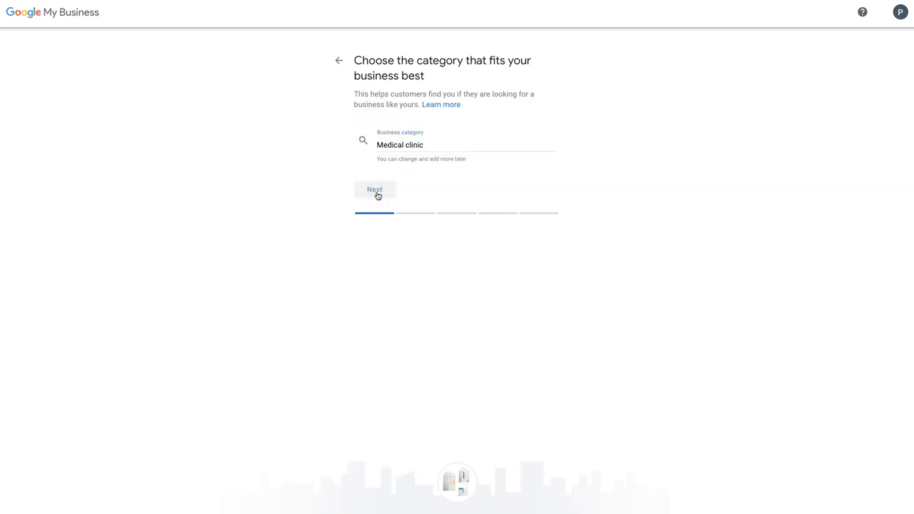
Submit the Medical clinic category and answer Yes to a visitable location.
click(374, 189)
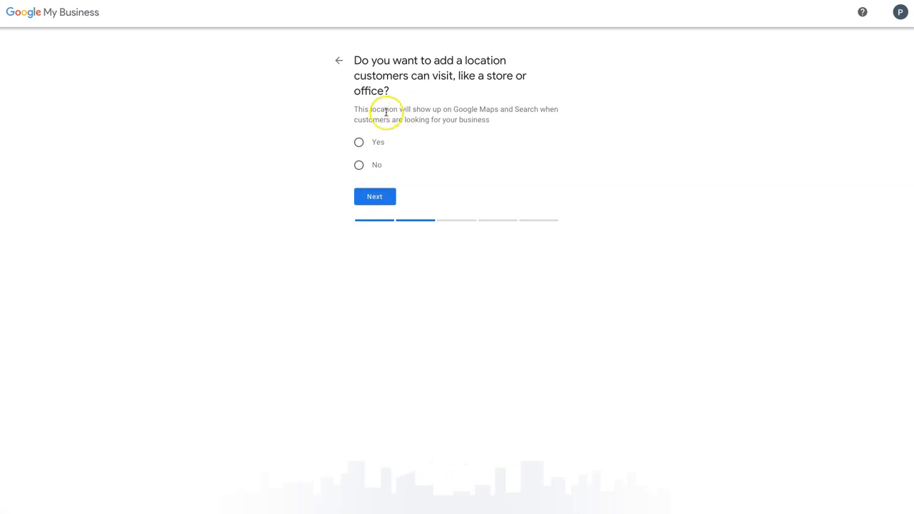
mouse_move(557, 111)
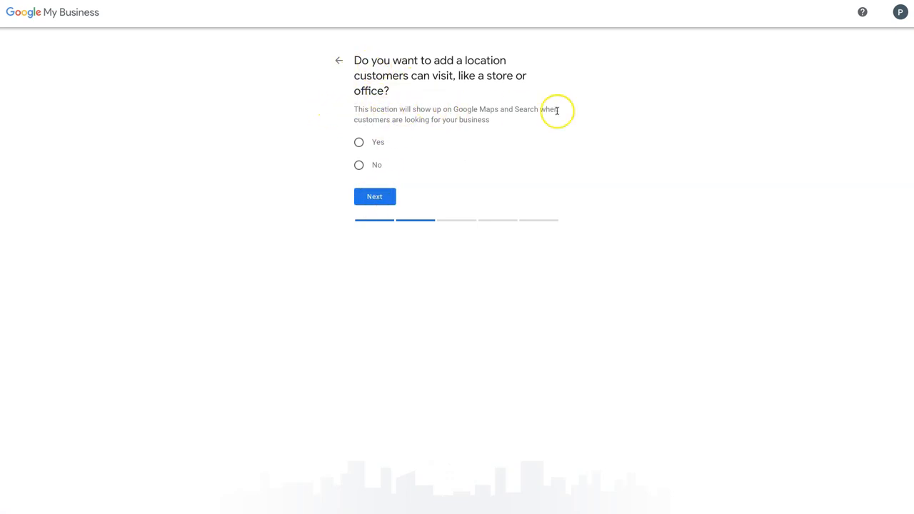
mouse_move(519, 128)
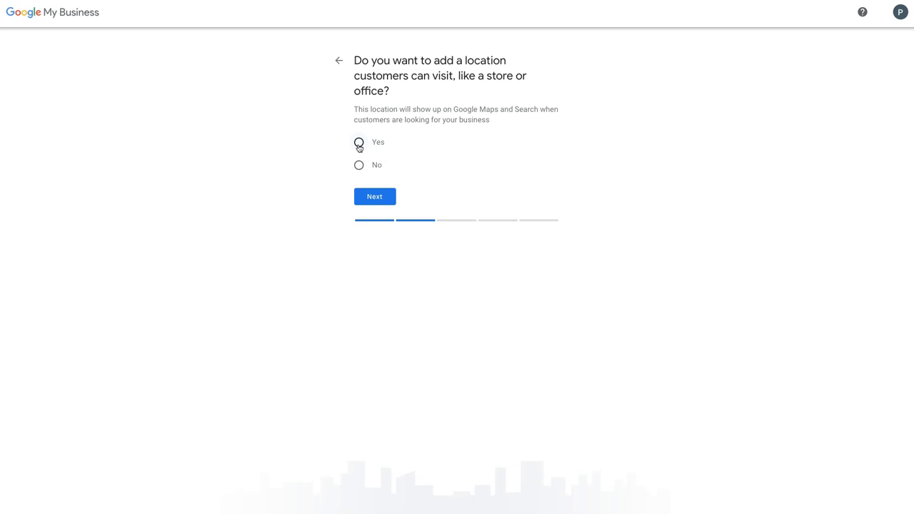
click(359, 142)
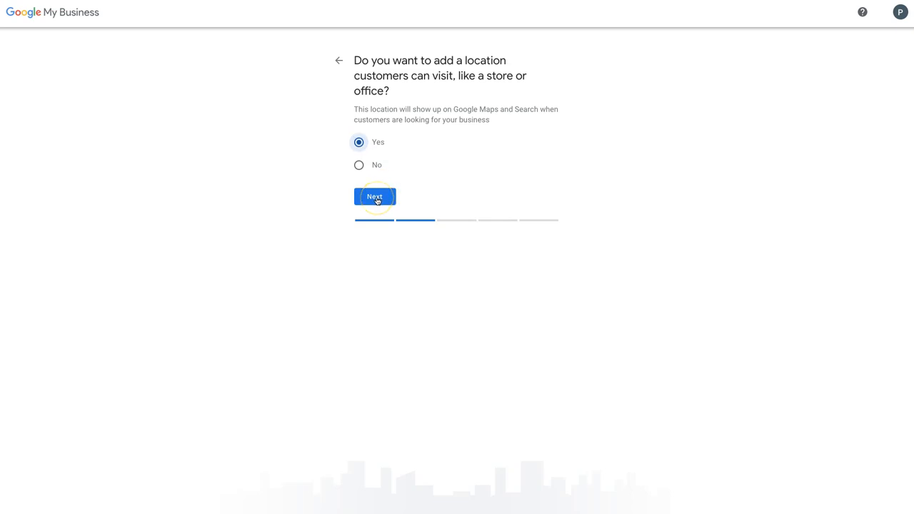
click(375, 196)
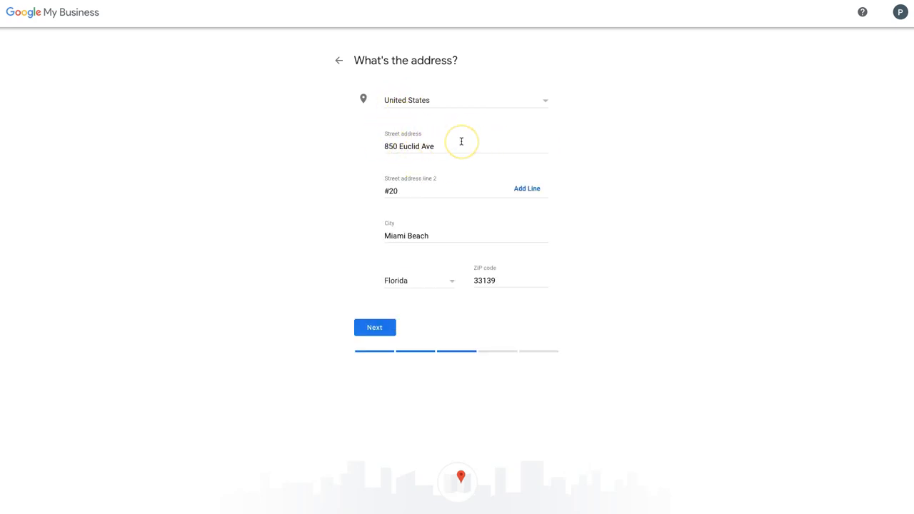
mouse_move(469, 232)
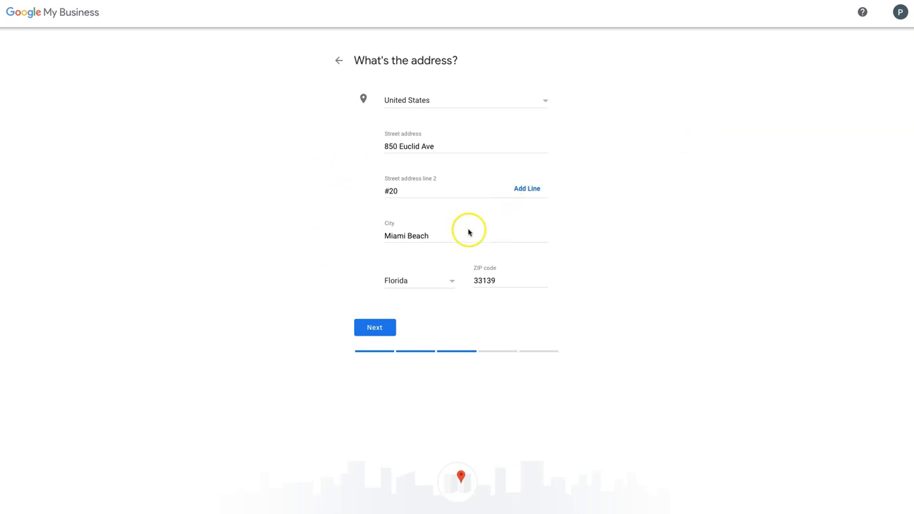
mouse_move(684, 160)
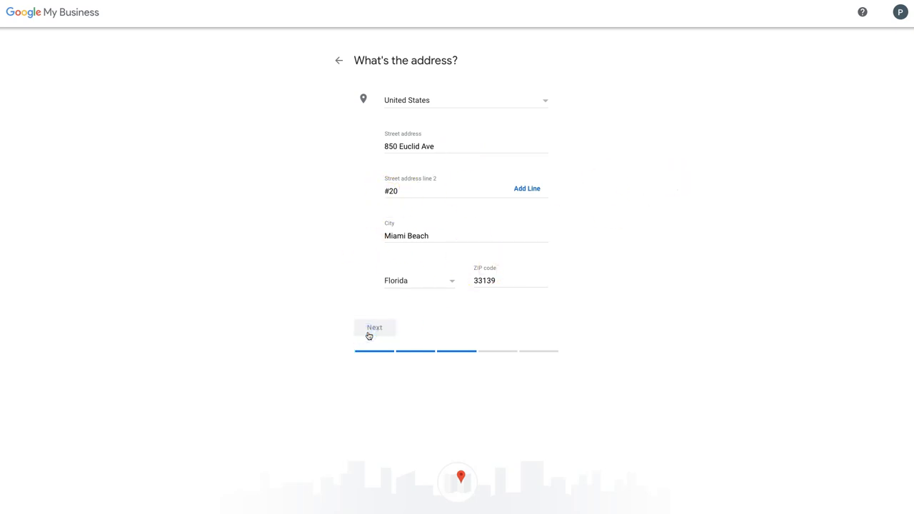
Submit the Miami Beach address and answer Yes to serving customers outside it.
click(374, 328)
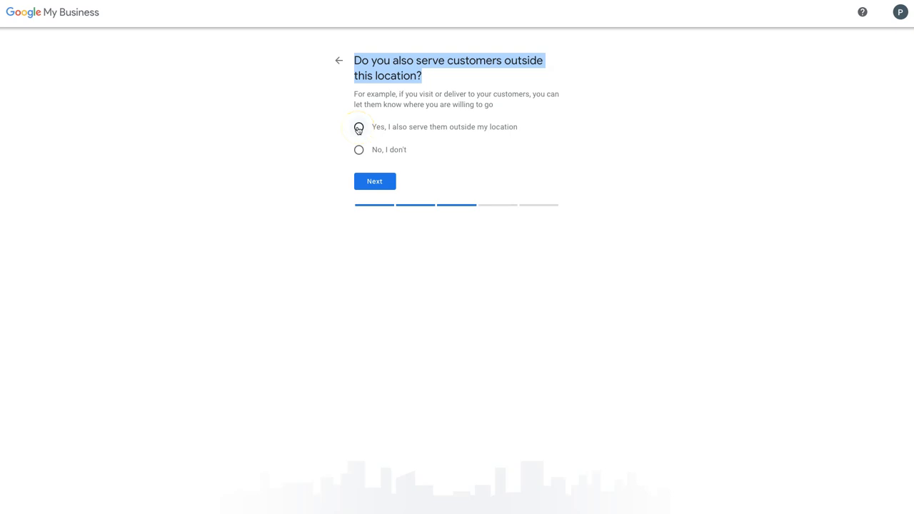
click(358, 126)
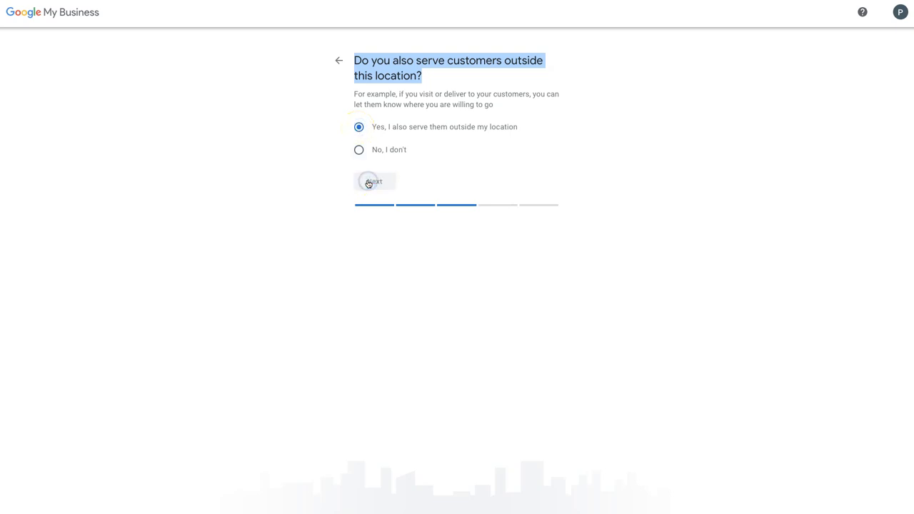
click(374, 181)
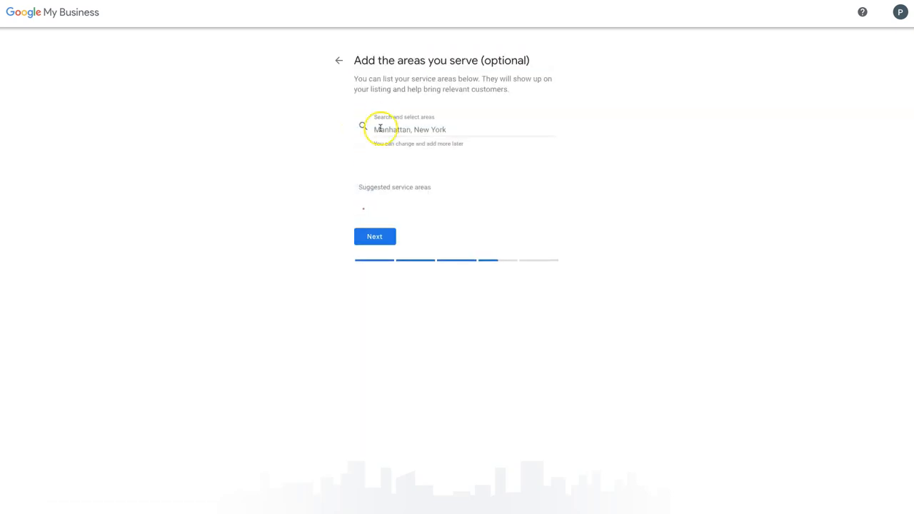
Add Key Biscayne, a suggested area and North Miami, FL as service areas.
click(457, 129)
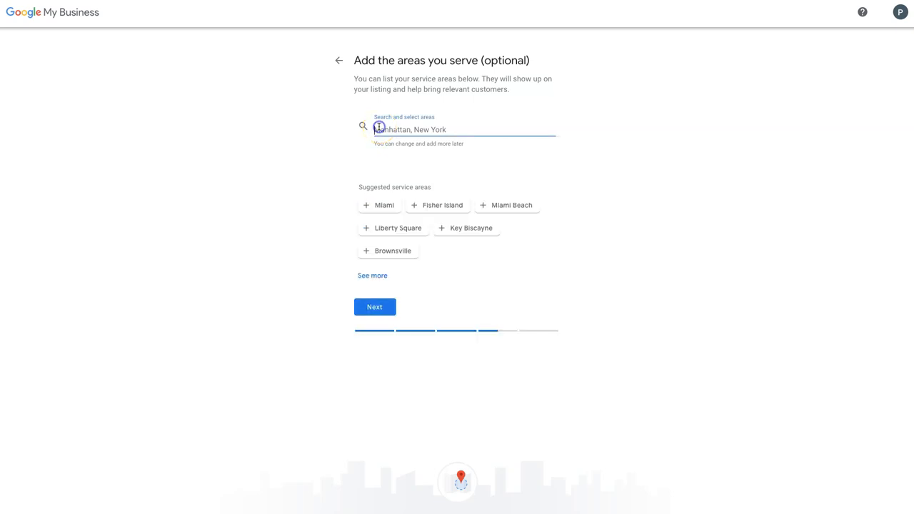
click(384, 205)
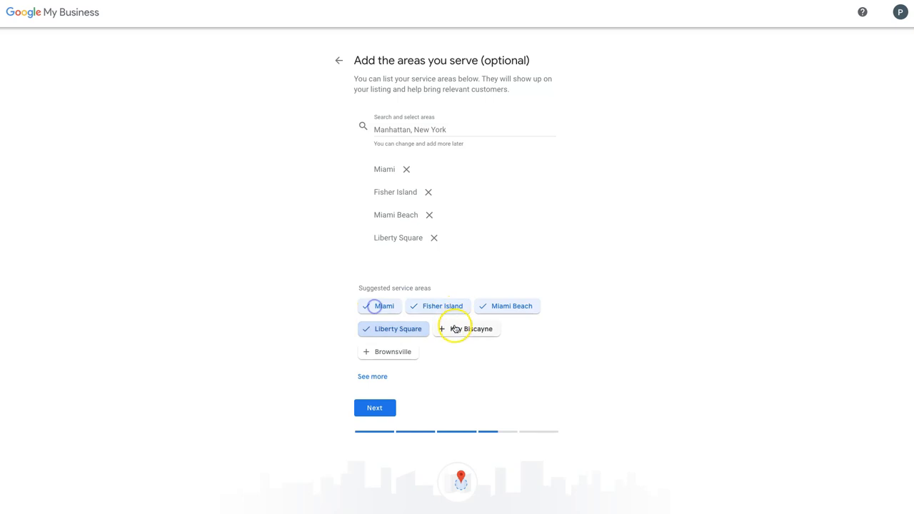
click(467, 329)
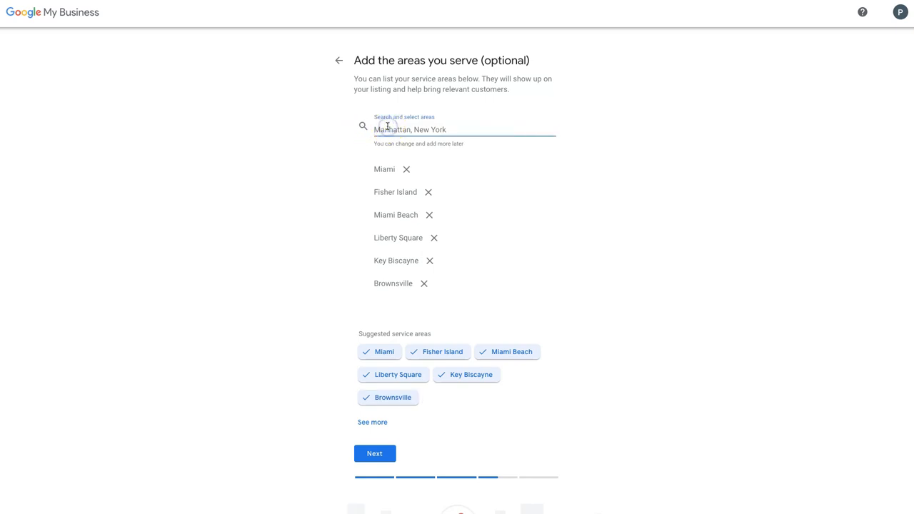
text(North Miami)
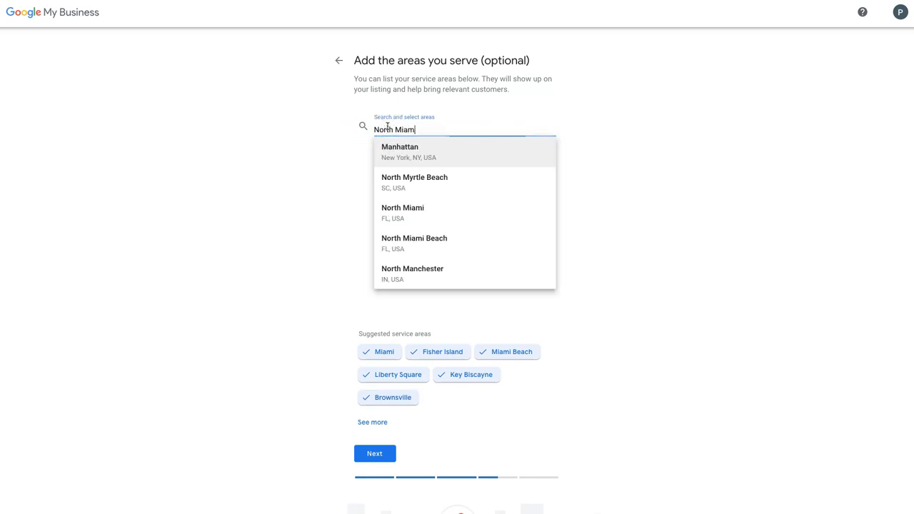
click(402, 212)
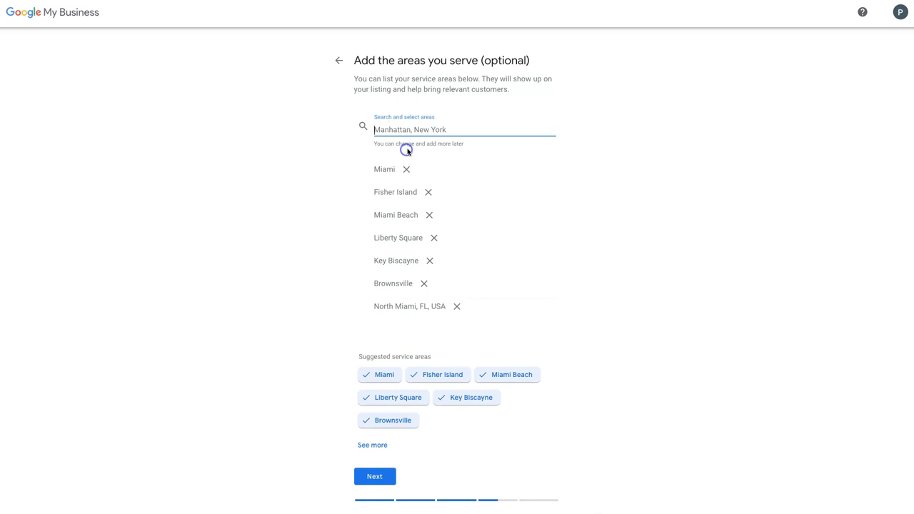
mouse_move(549, 199)
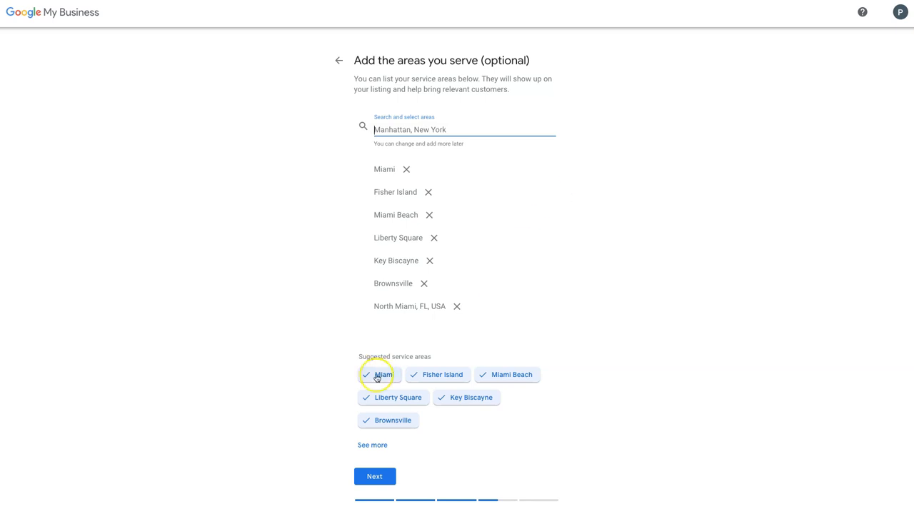
Add more suggested neighbourhoods including West Little River and Indian Creek, then submit.
click(455, 442)
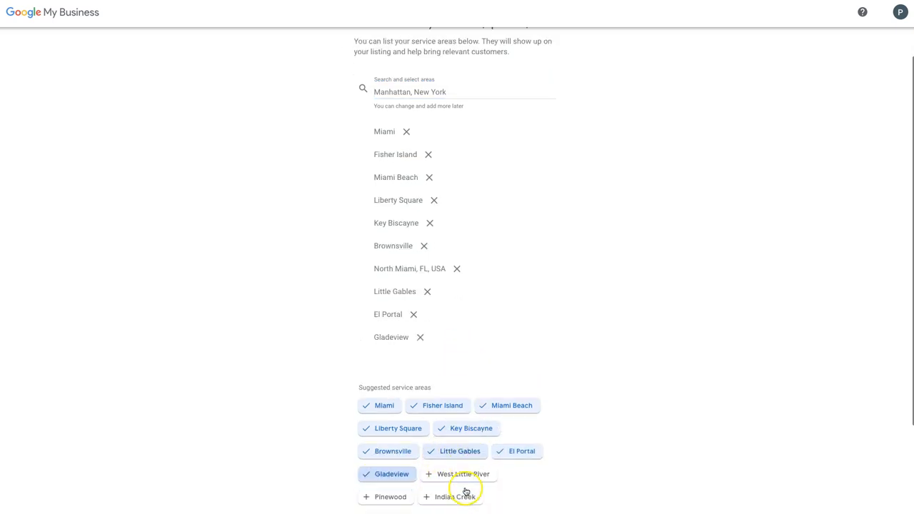
click(462, 473)
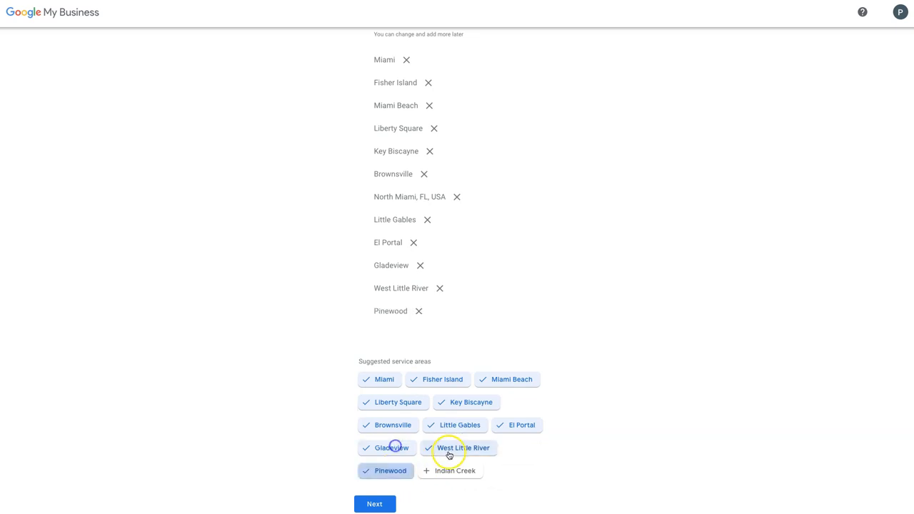
click(450, 470)
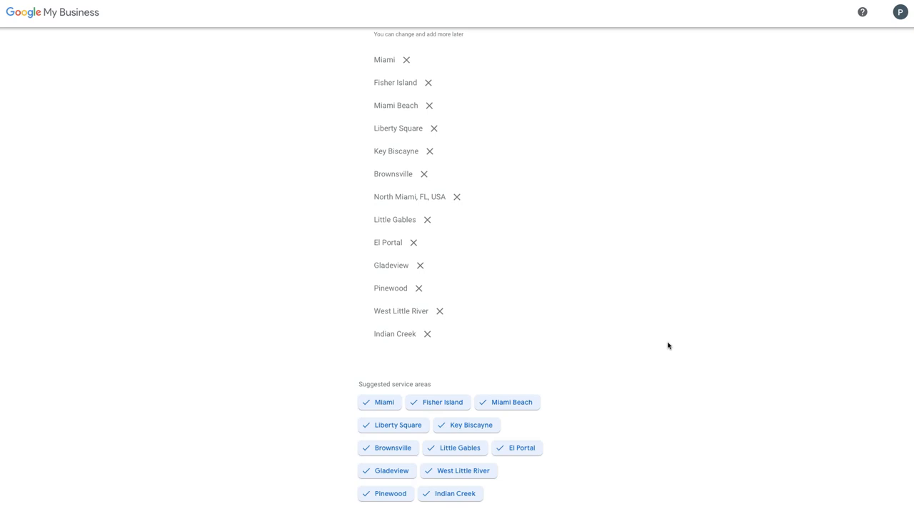
scroll(down, 3)
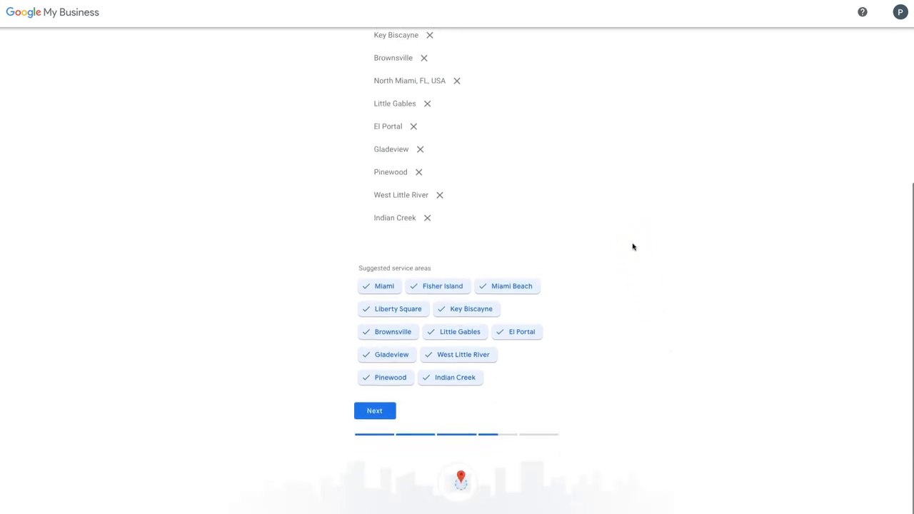
mouse_move(546, 282)
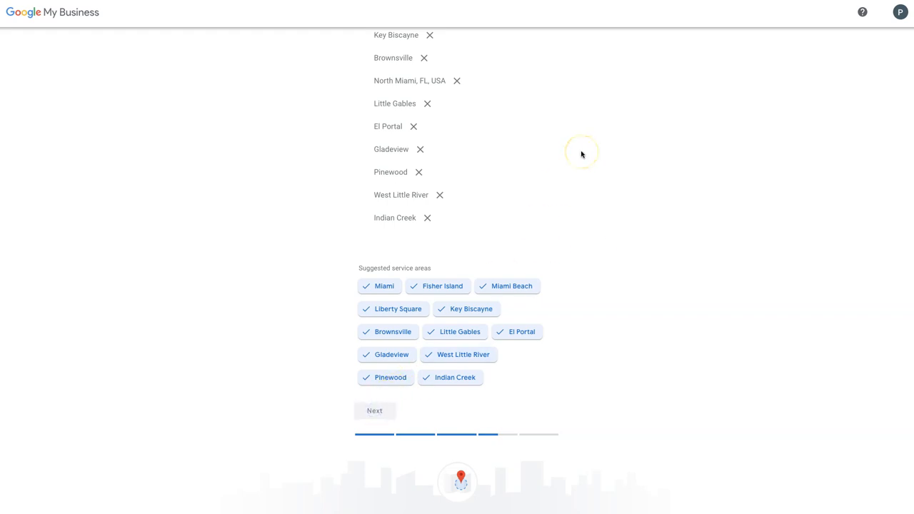
click(374, 411)
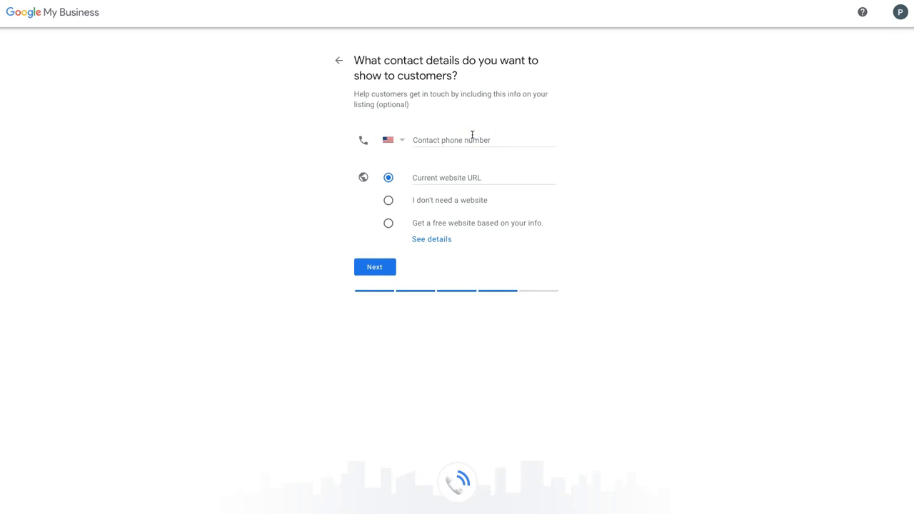
click(471, 139)
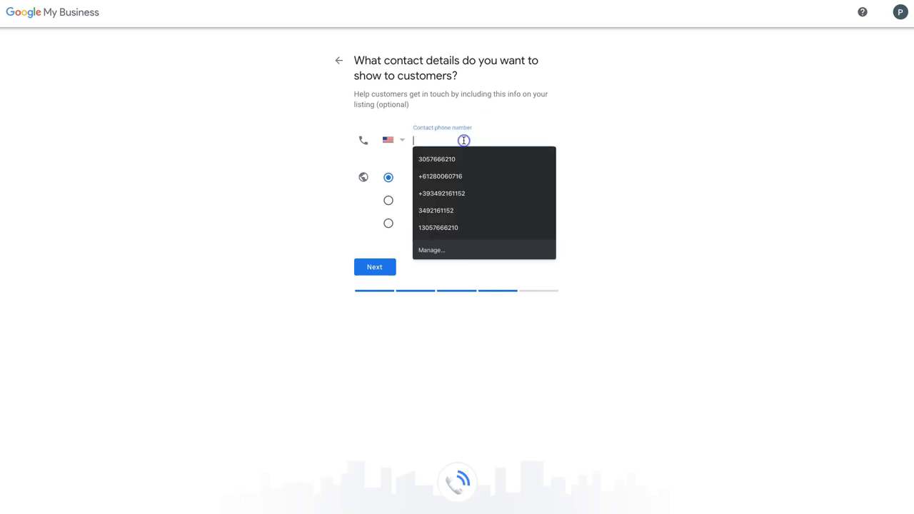
click(437, 159)
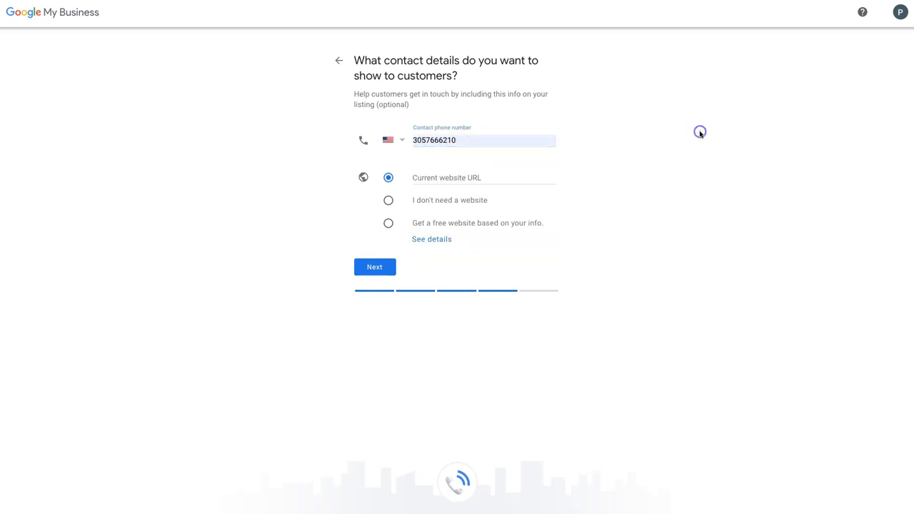
click(483, 174)
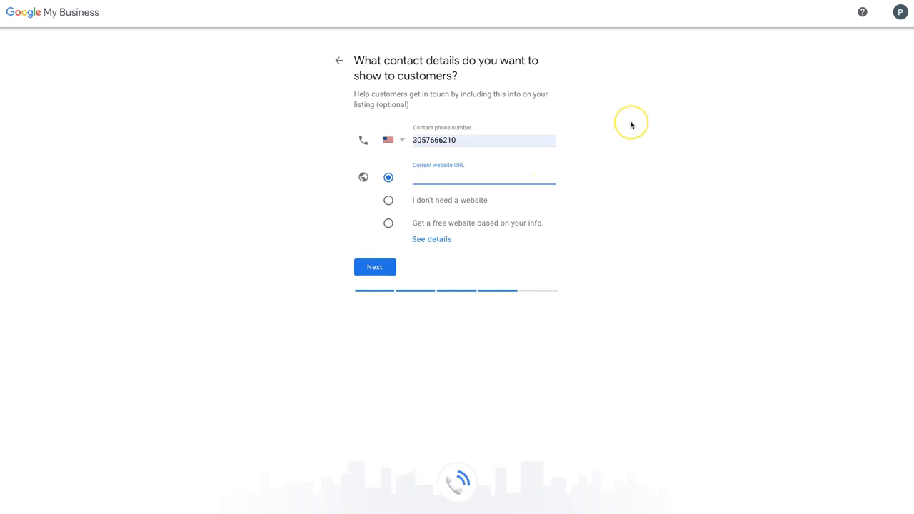
mouse_move(631, 125)
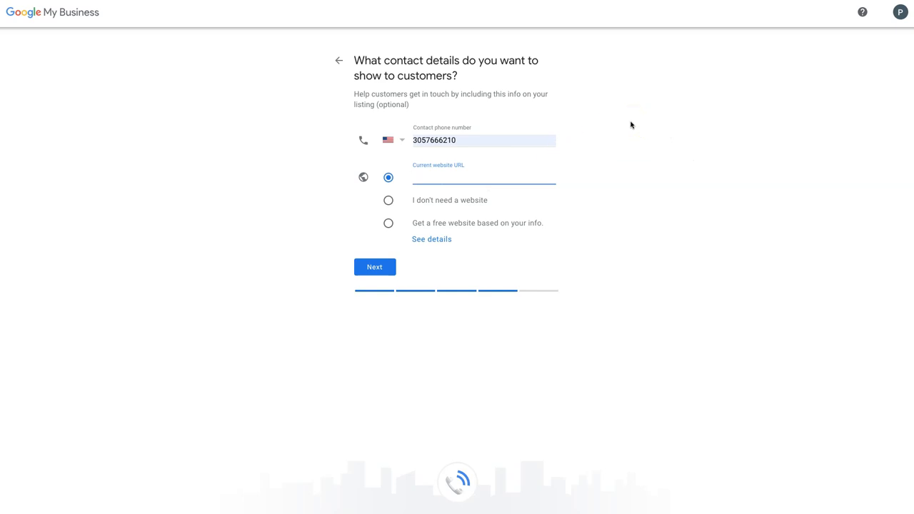
click(388, 201)
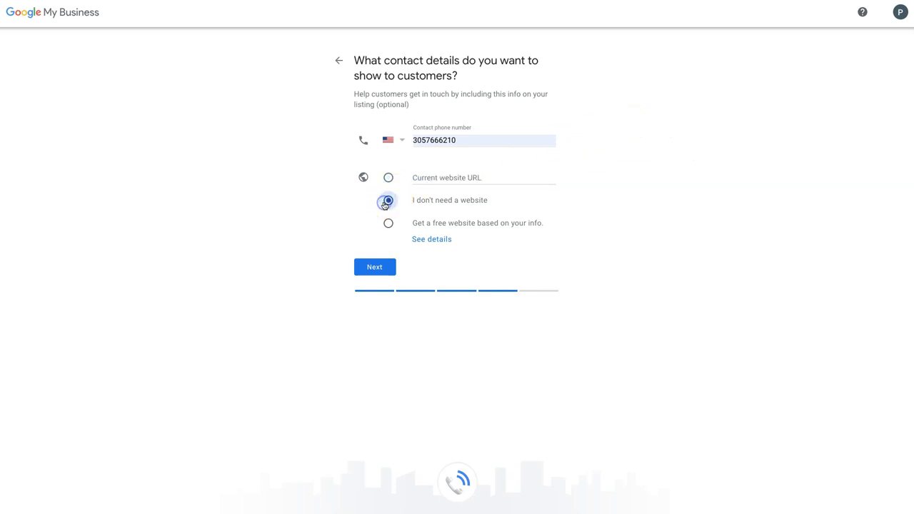
click(388, 222)
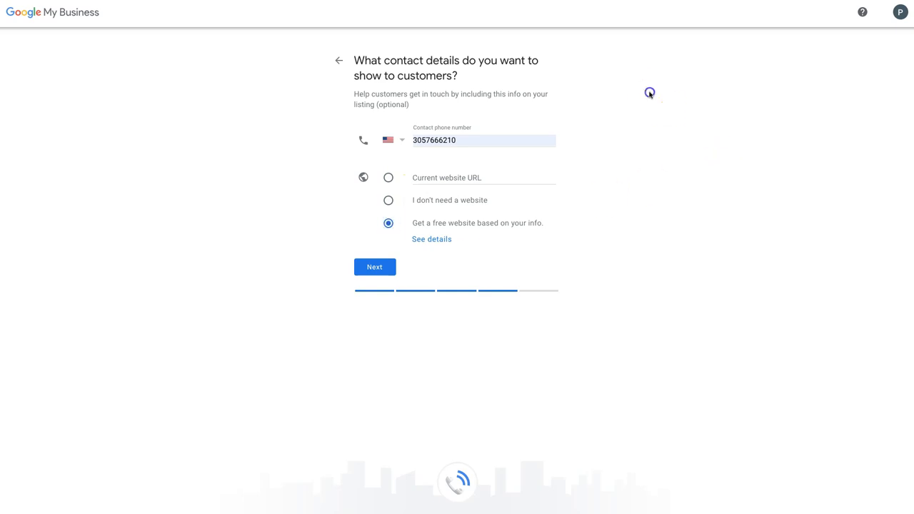
click(483, 140)
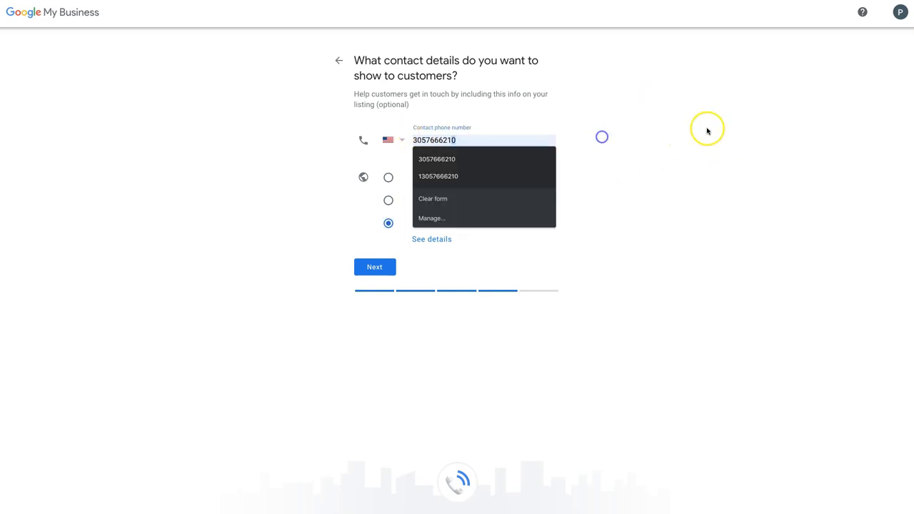
click(375, 266)
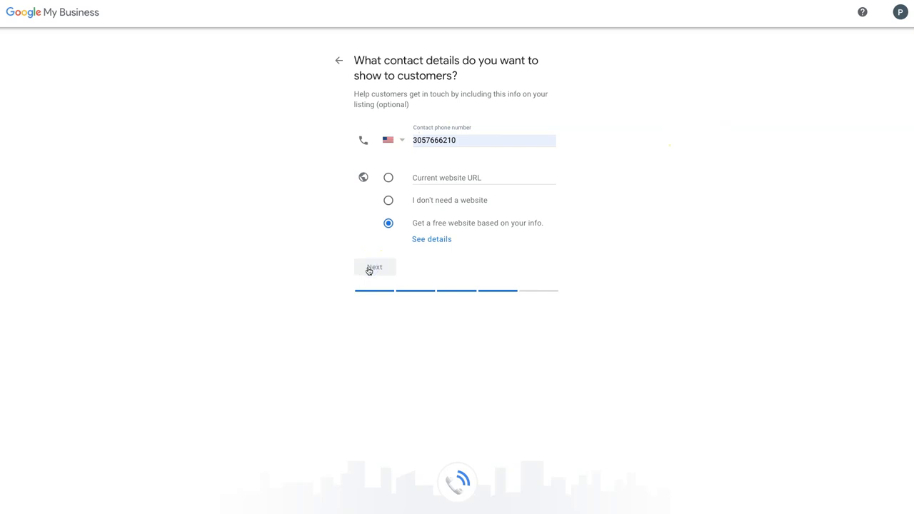
click(374, 267)
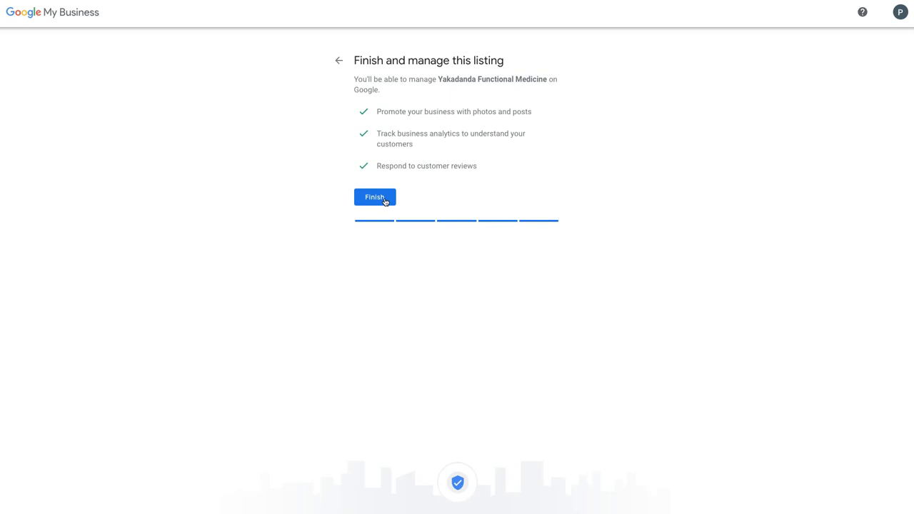
Finish the listing setup, retrying until the verification page loads.
click(374, 197)
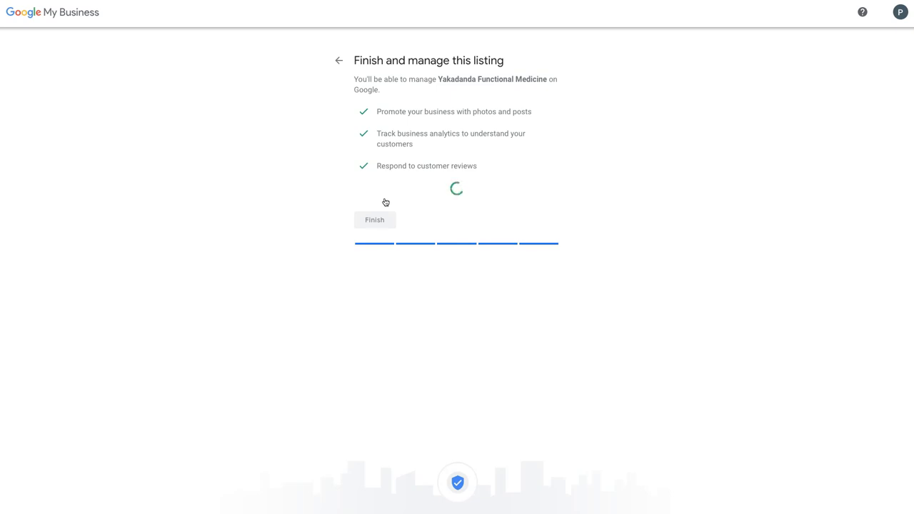
click(374, 220)
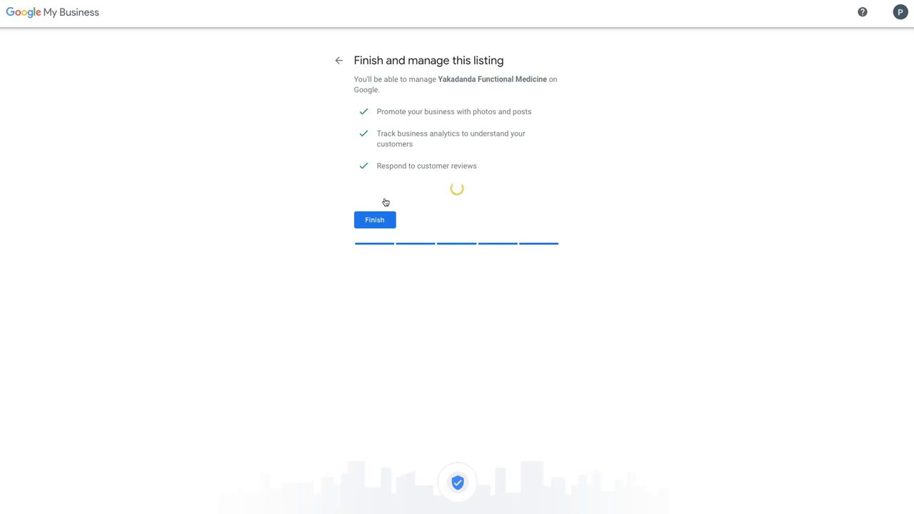
click(374, 220)
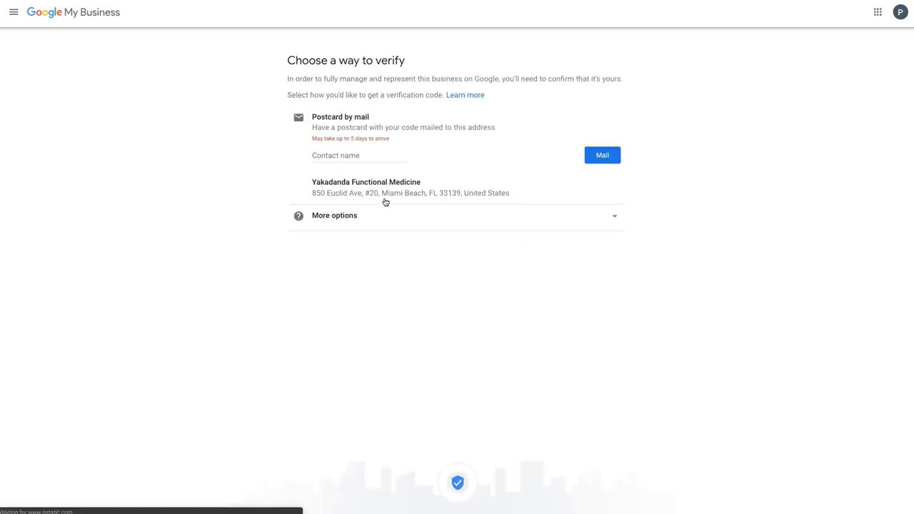
Focus the postcard contact name field and expand more verification options.
click(336, 154)
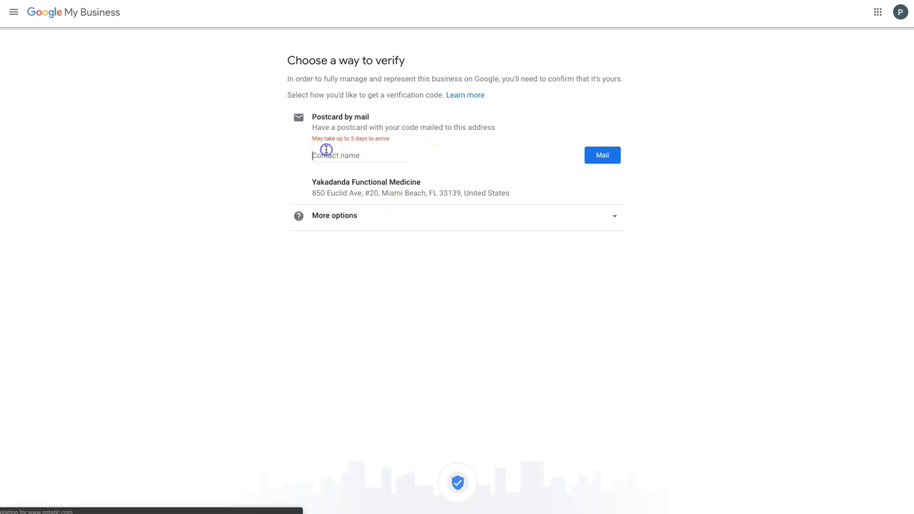
mouse_move(404, 38)
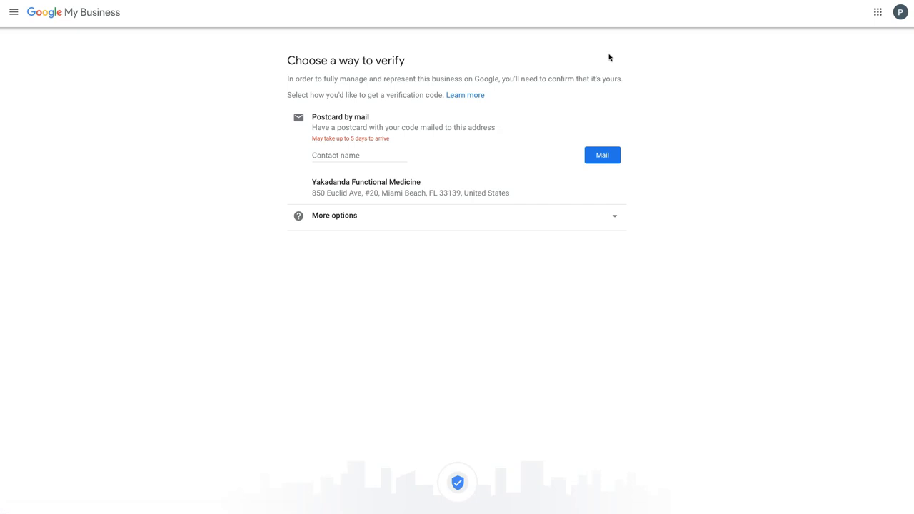
click(334, 215)
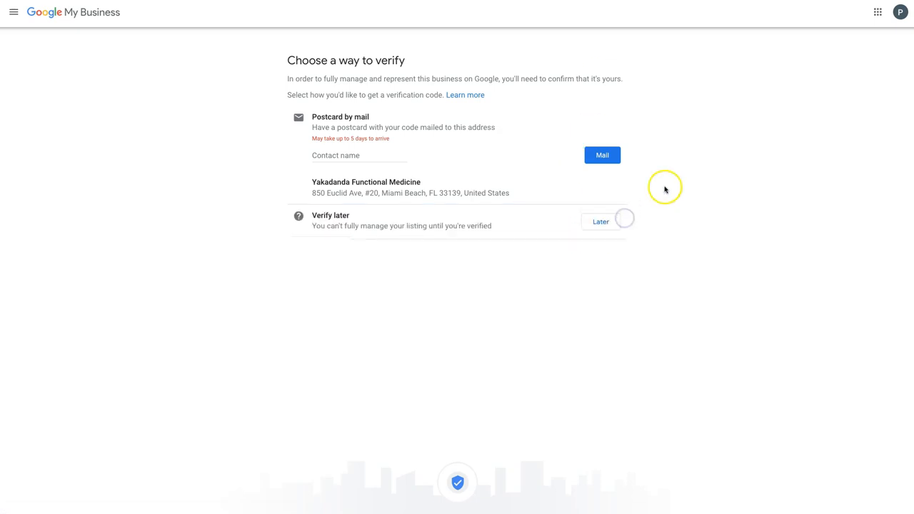